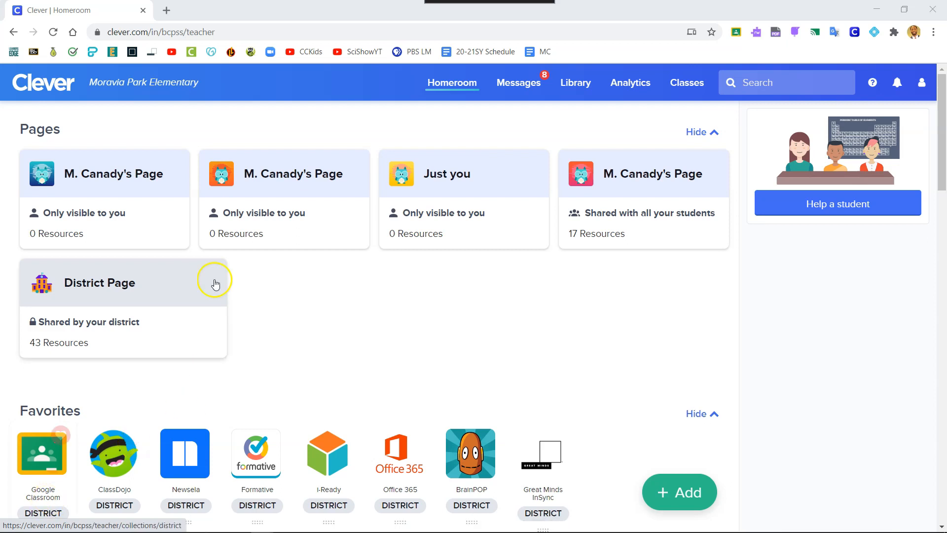
left_click(175, 32)
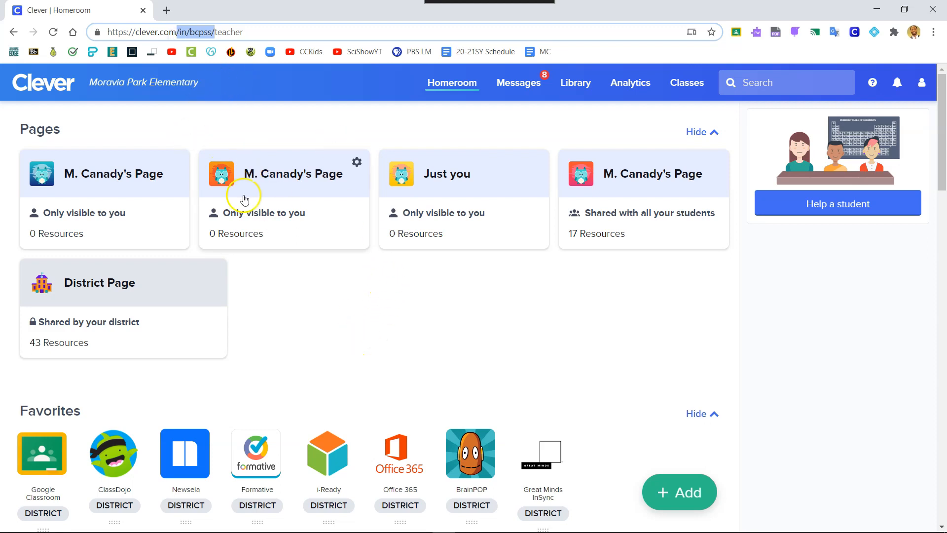
mouse_move(479, 296)
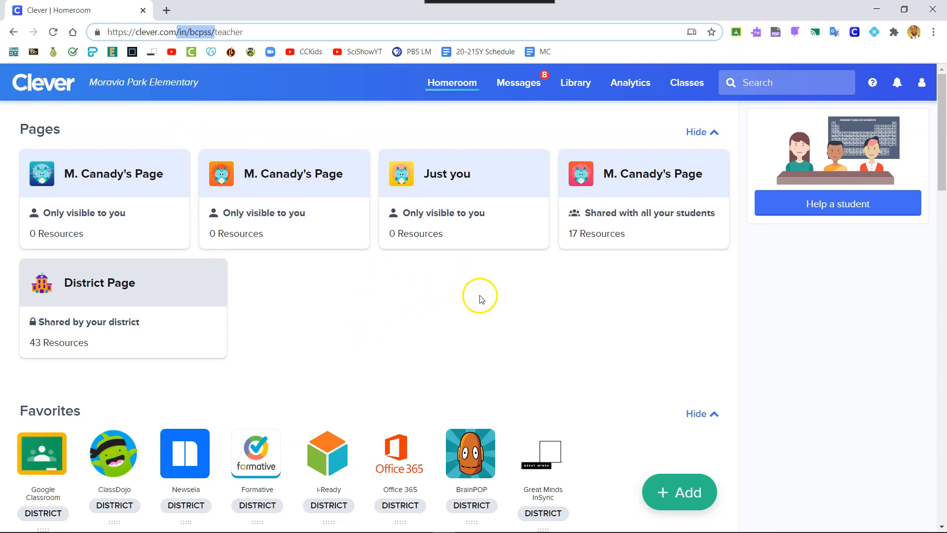
mouse_move(483, 298)
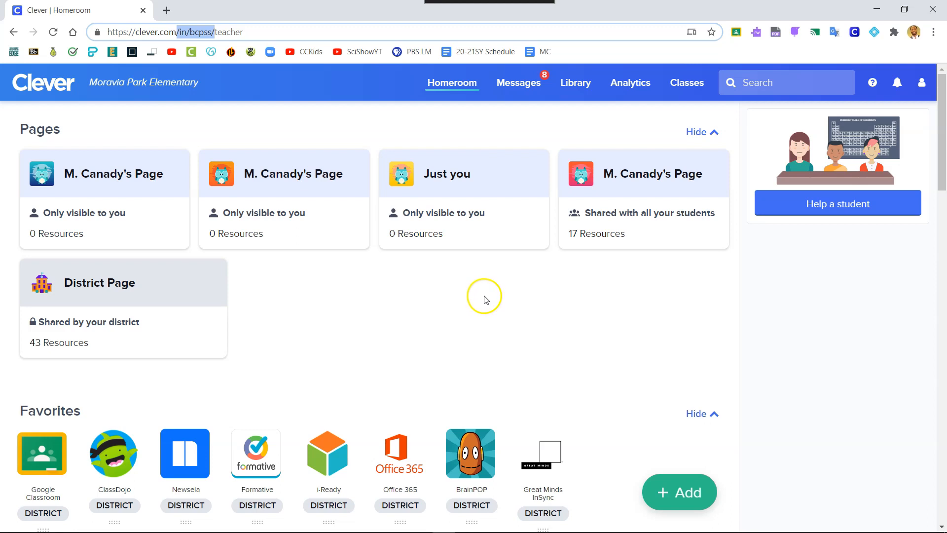
mouse_move(632, 180)
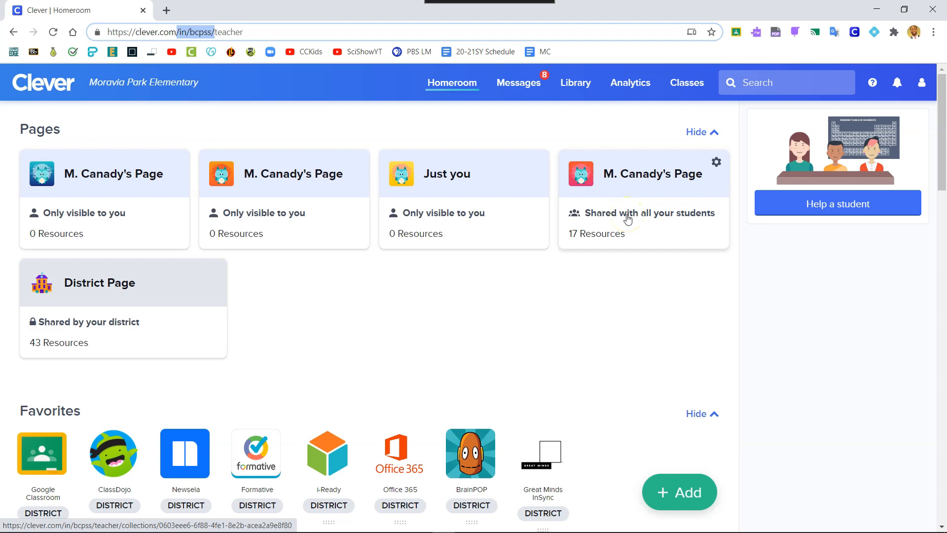
left_click(643, 199)
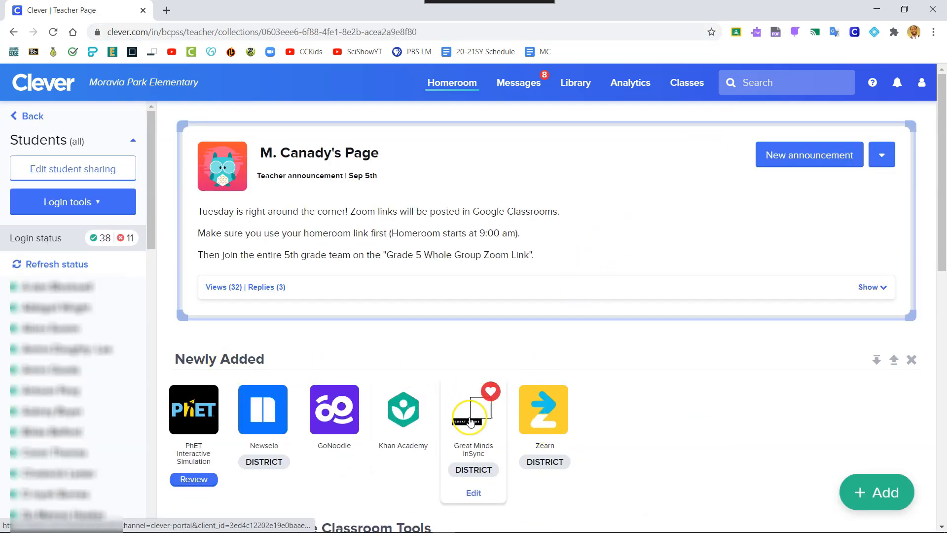
left_click(474, 409)
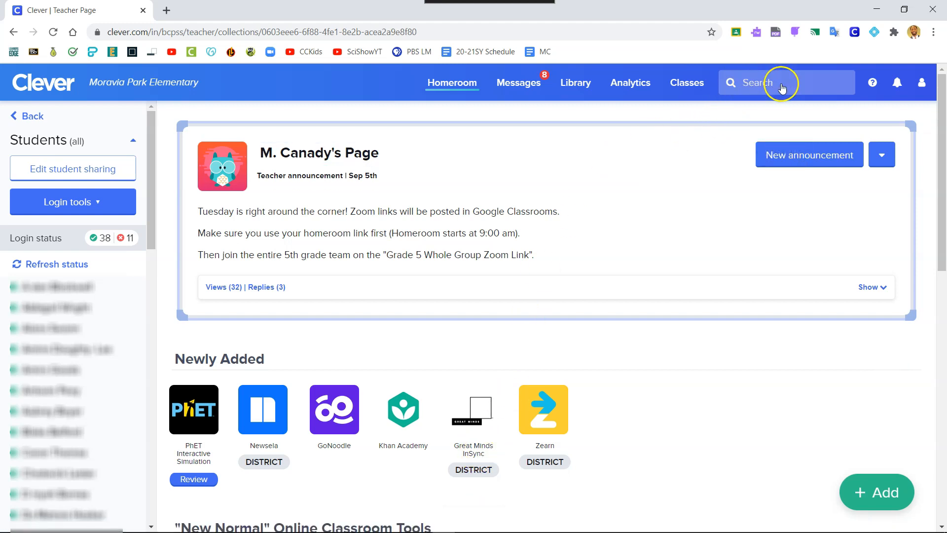
Step: Search Clever for 'Great' to list Great Minds InSync at the top
left_click(779, 83)
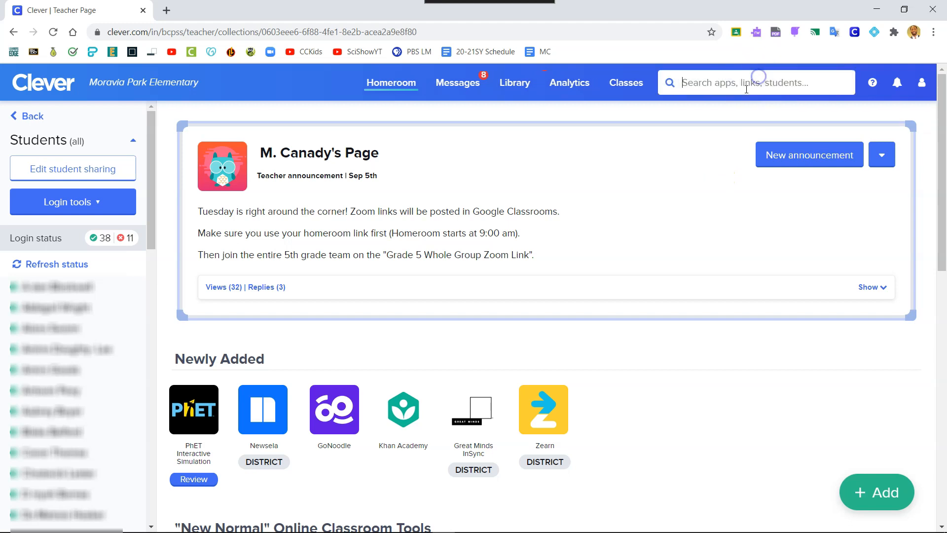
type("G")
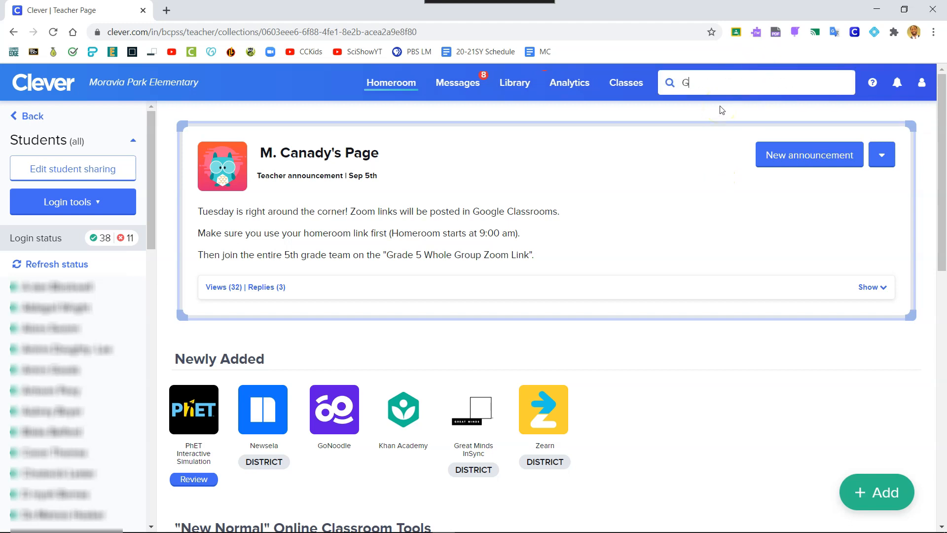
type("reat")
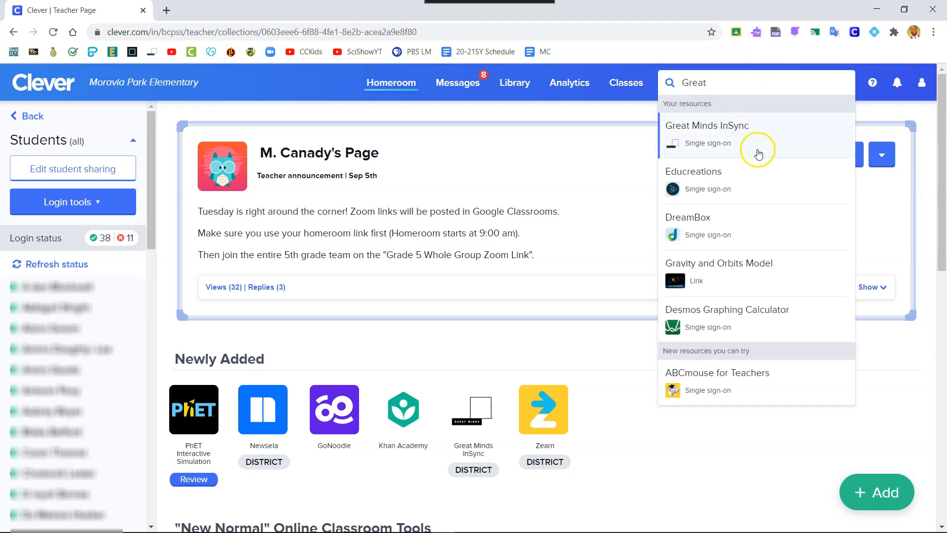
mouse_move(707, 126)
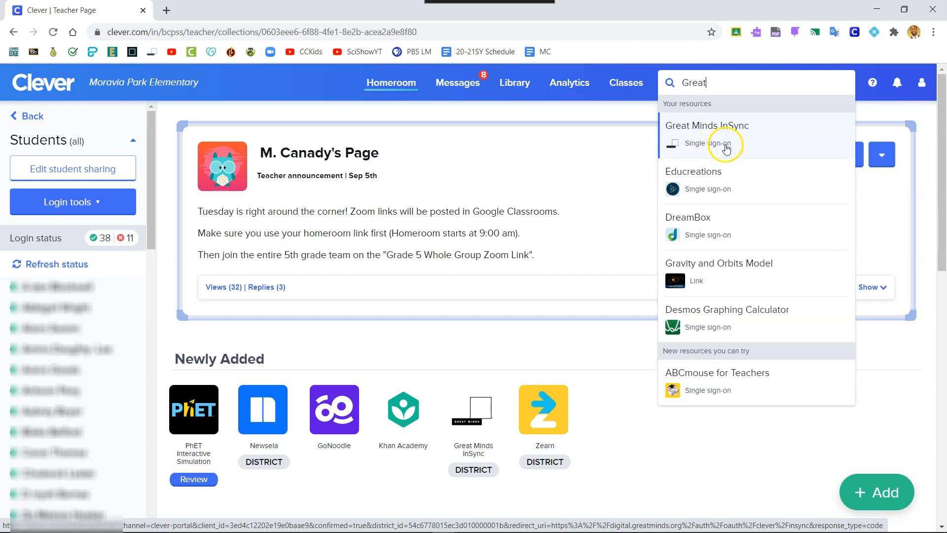
mouse_move(725, 148)
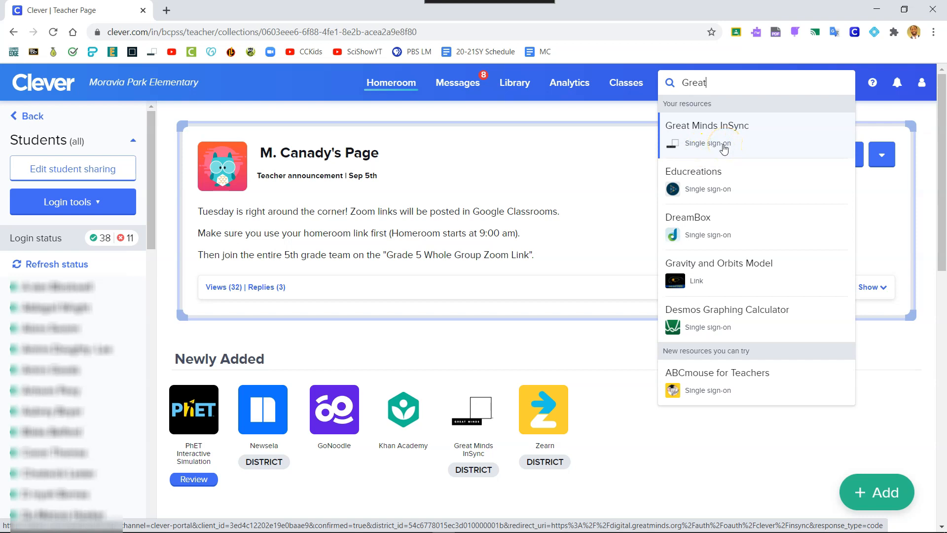